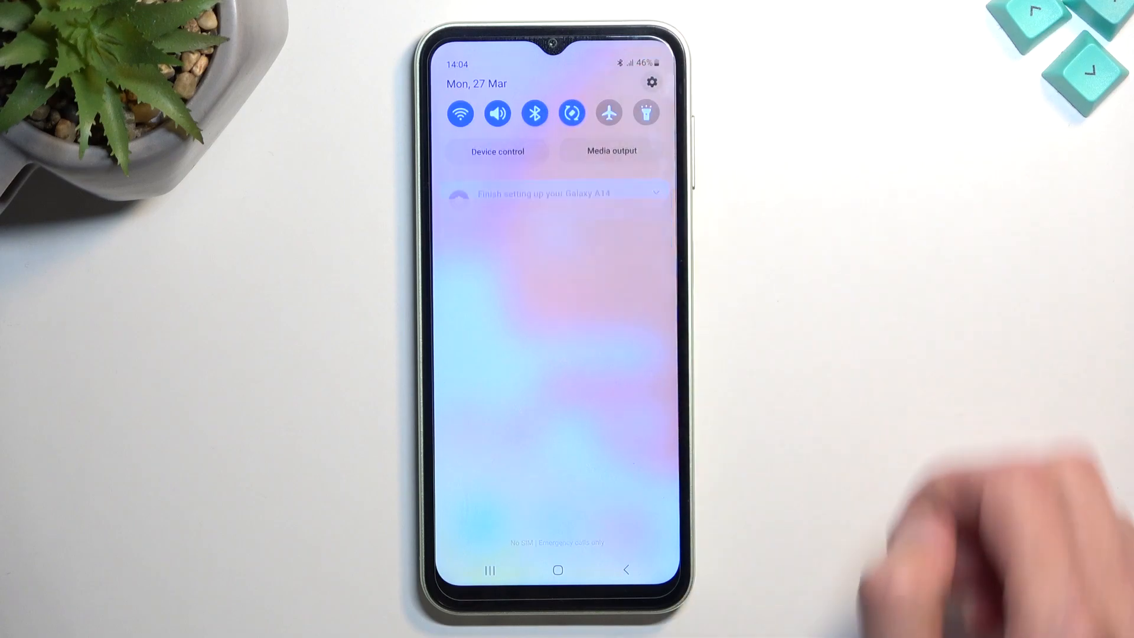
Go from the quick settings panel into Settings and scroll to General management.
{"action": "left_click", "coordinate": [649, 81]}
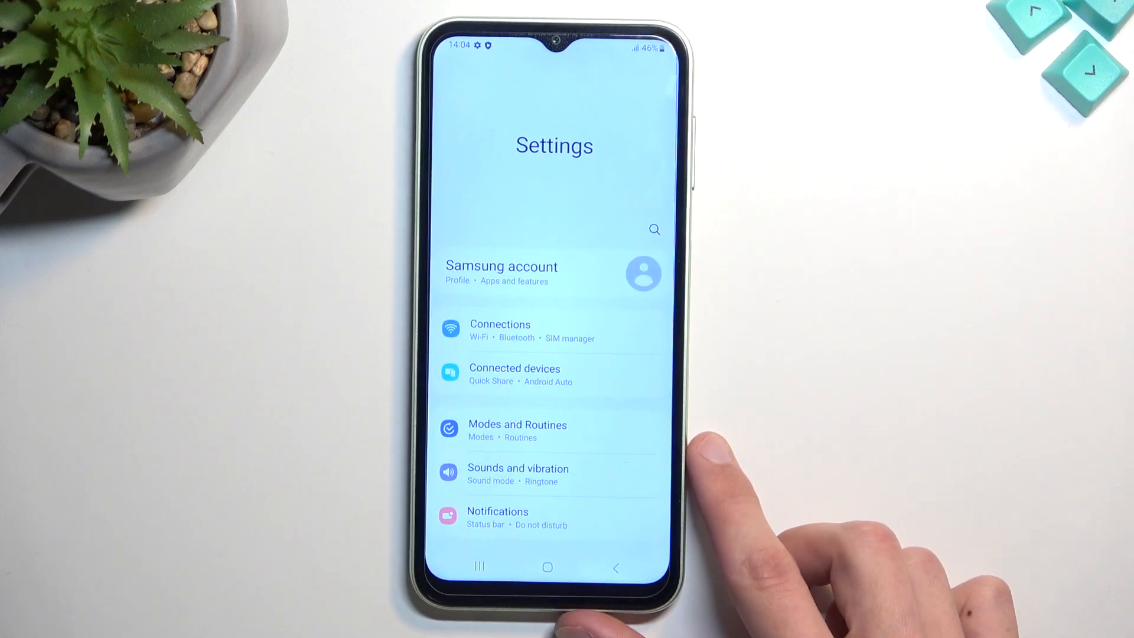
{"action": "scroll", "scroll_direction": "down", "scroll_amount": 3}
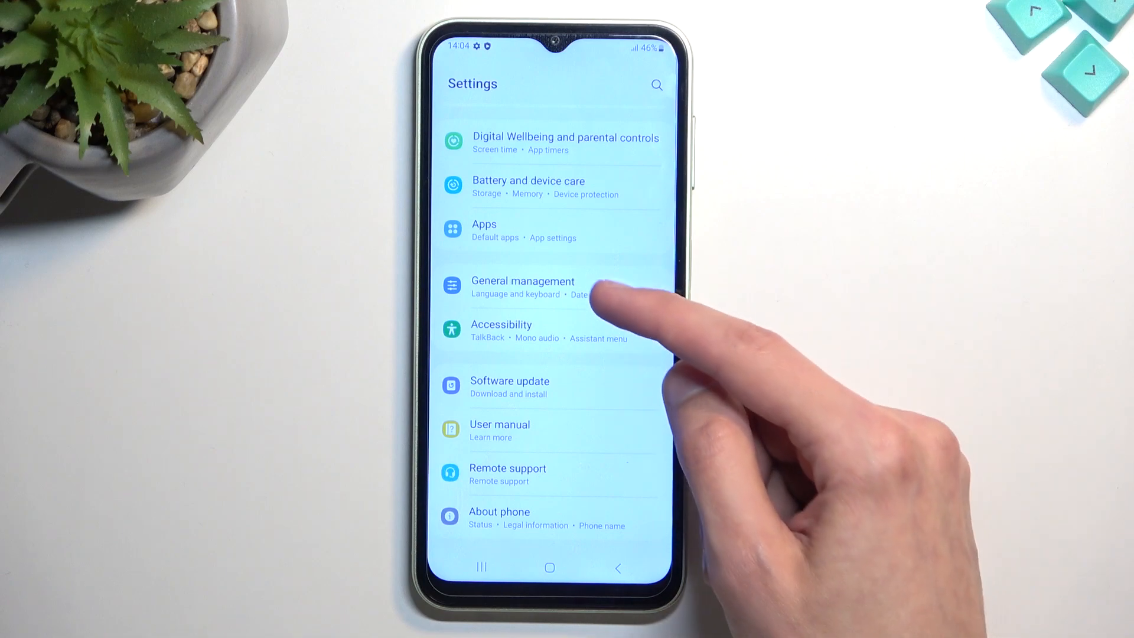
Reach the Reset options page through General management.
{"action": "left_click", "coordinate": [522, 281]}
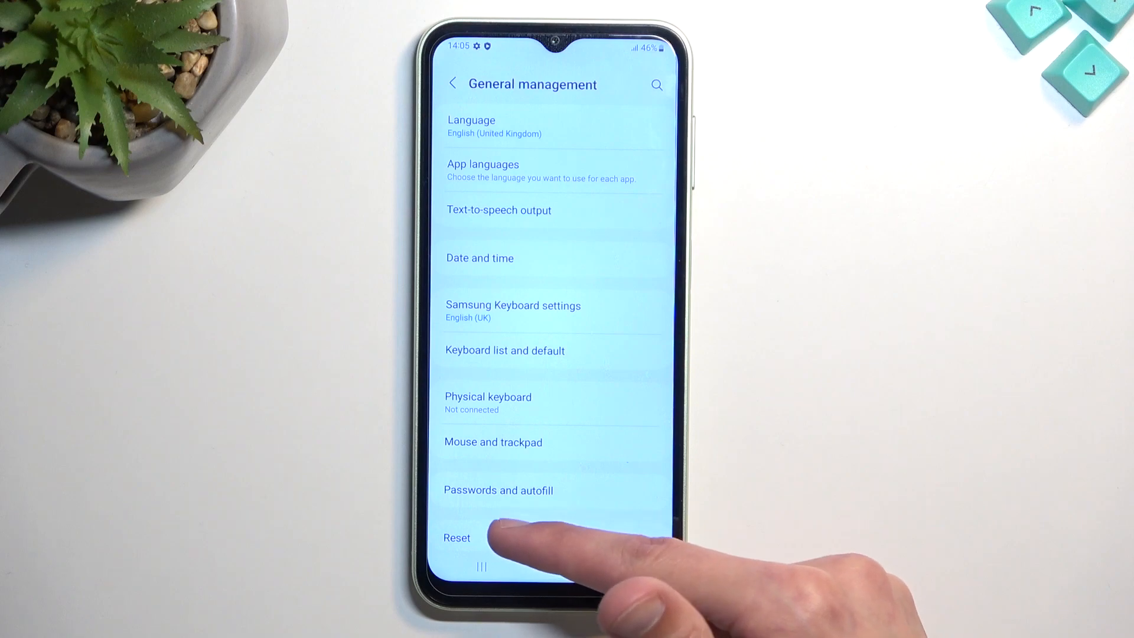
{"action": "left_click", "coordinate": [456, 538]}
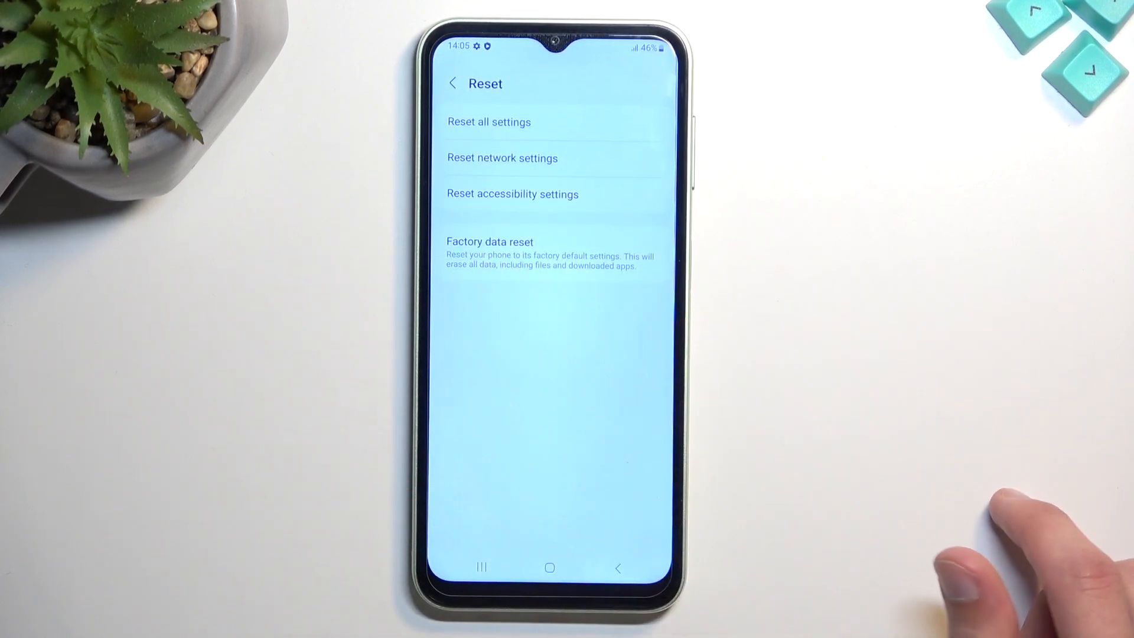
{"action": "mouse_move", "coordinate": [941, 470]}
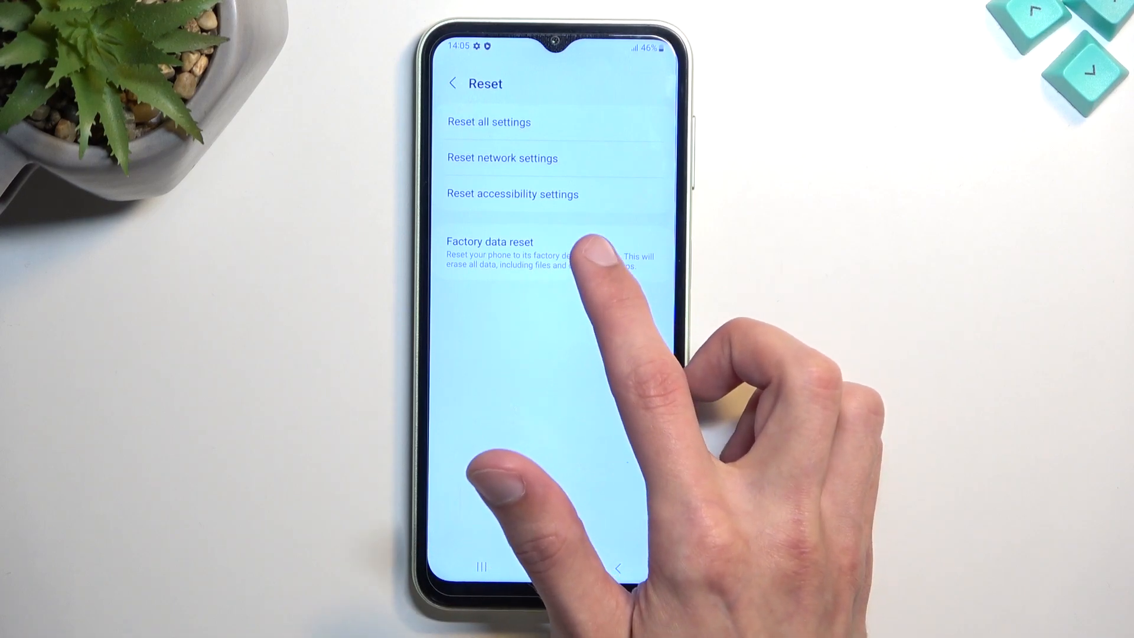
Bring up the Factory data reset page listing all data to be erased.
{"action": "left_click", "coordinate": [489, 241]}
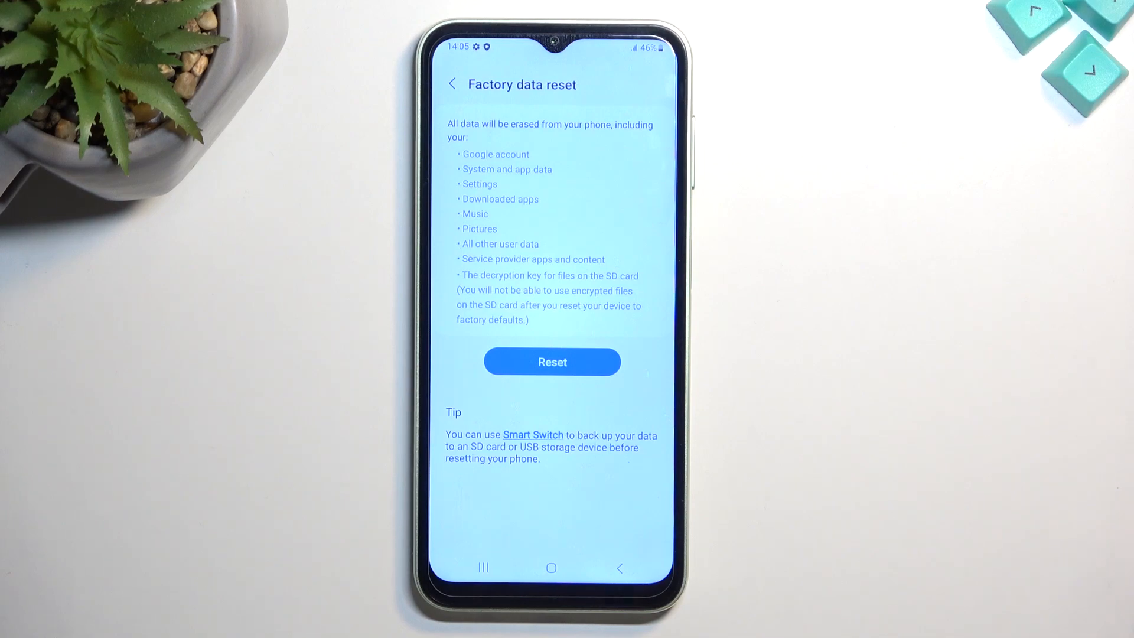
Confirm the factory reset with Delete all so the phone reboots to the Samsung Galaxy screen.
{"action": "left_click", "coordinate": [552, 362]}
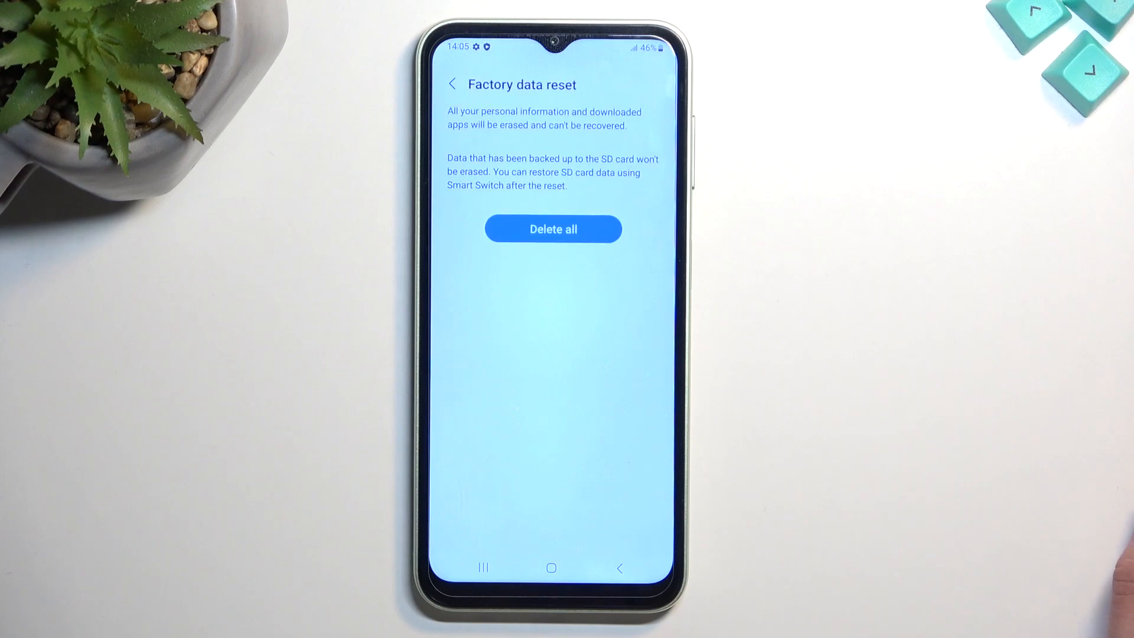
{"action": "left_click", "coordinate": [553, 229]}
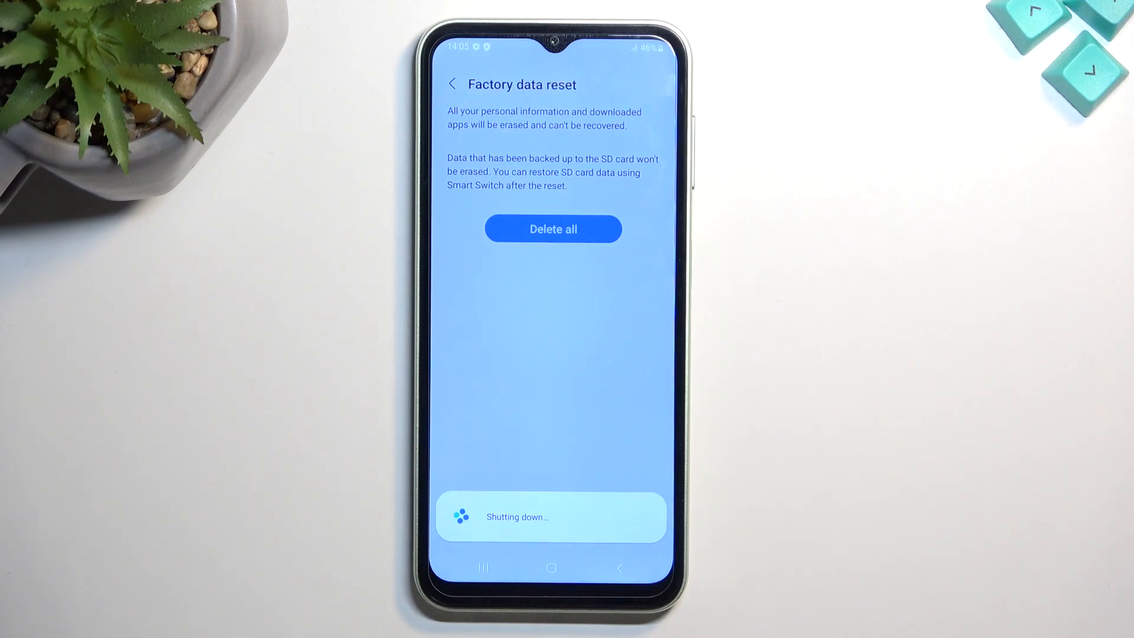
{"action": "left_click", "coordinate": [553, 228]}
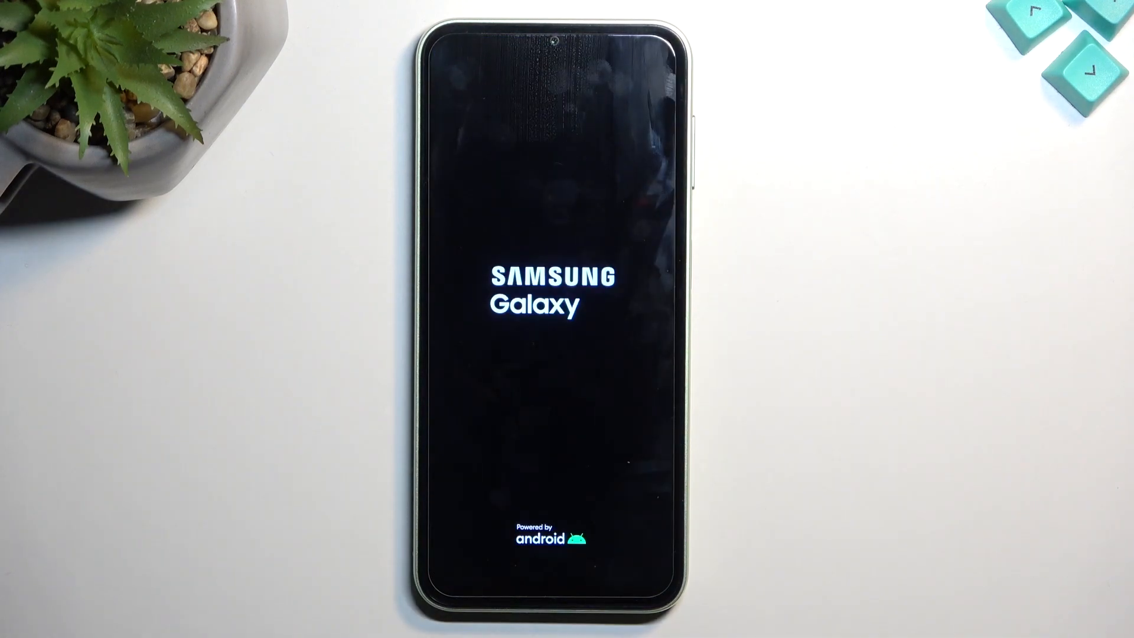